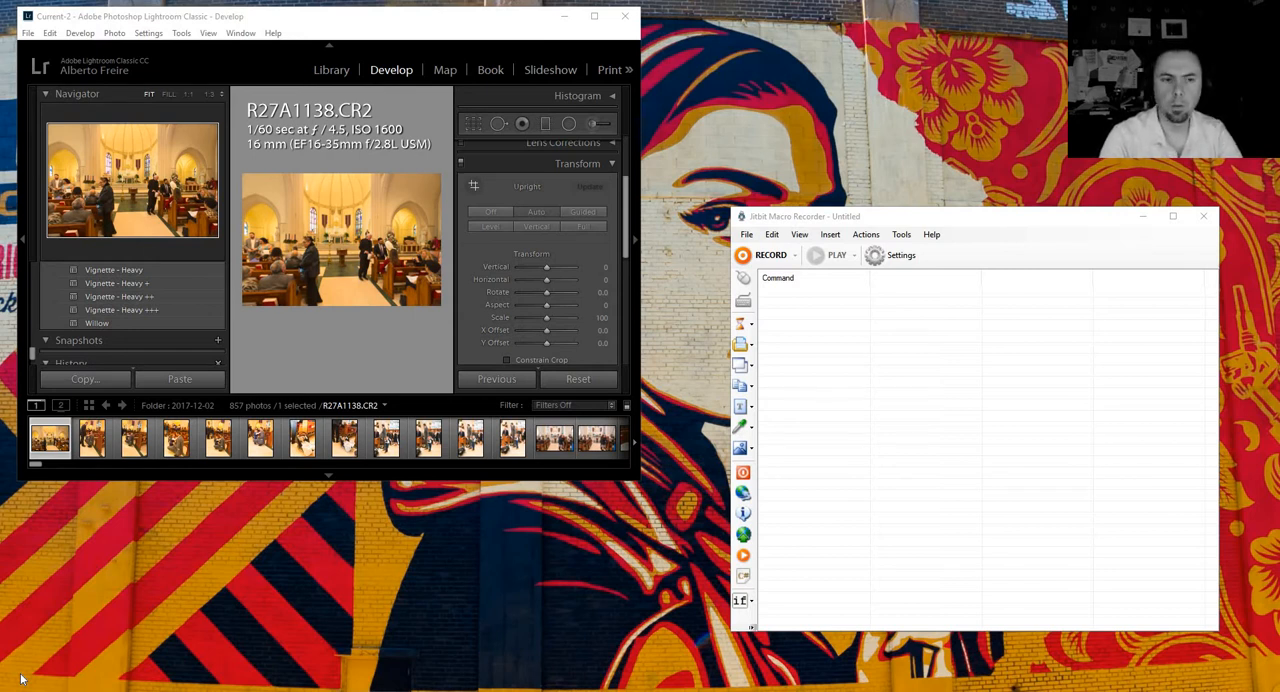
mouse_move(104, 491)
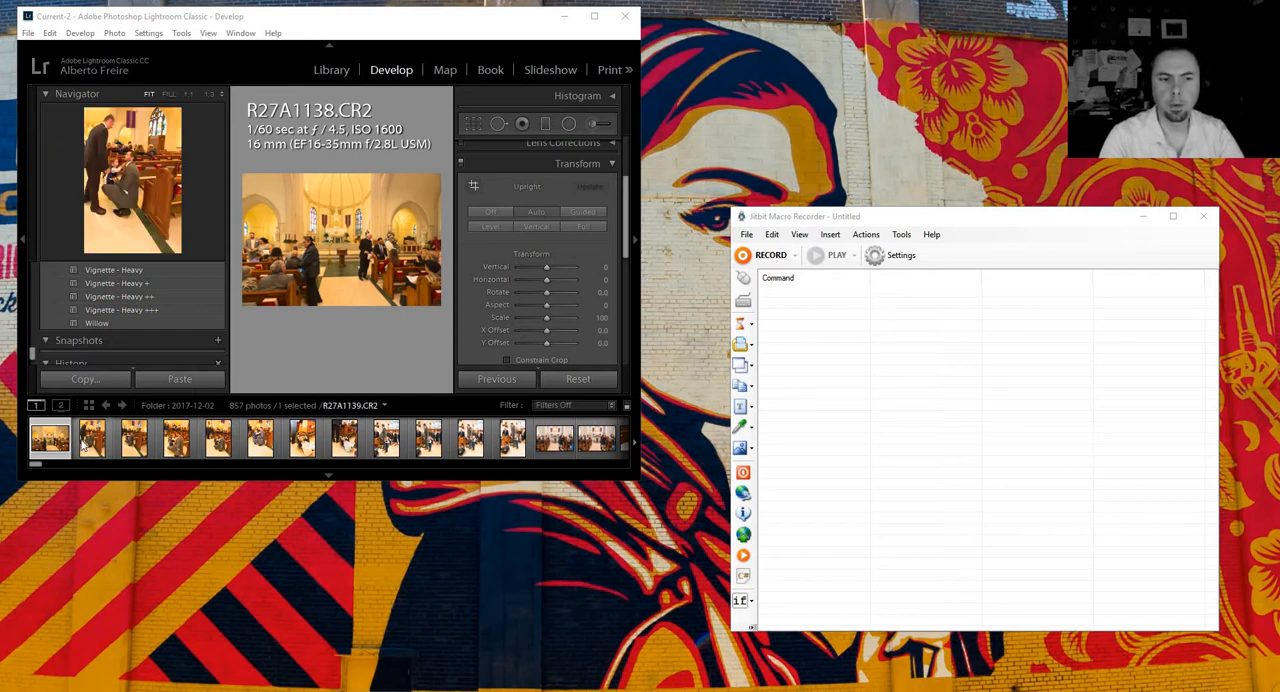
Step: Record a macro applying Upright Auto to three church photos, advancing after each
left_click(259, 438)
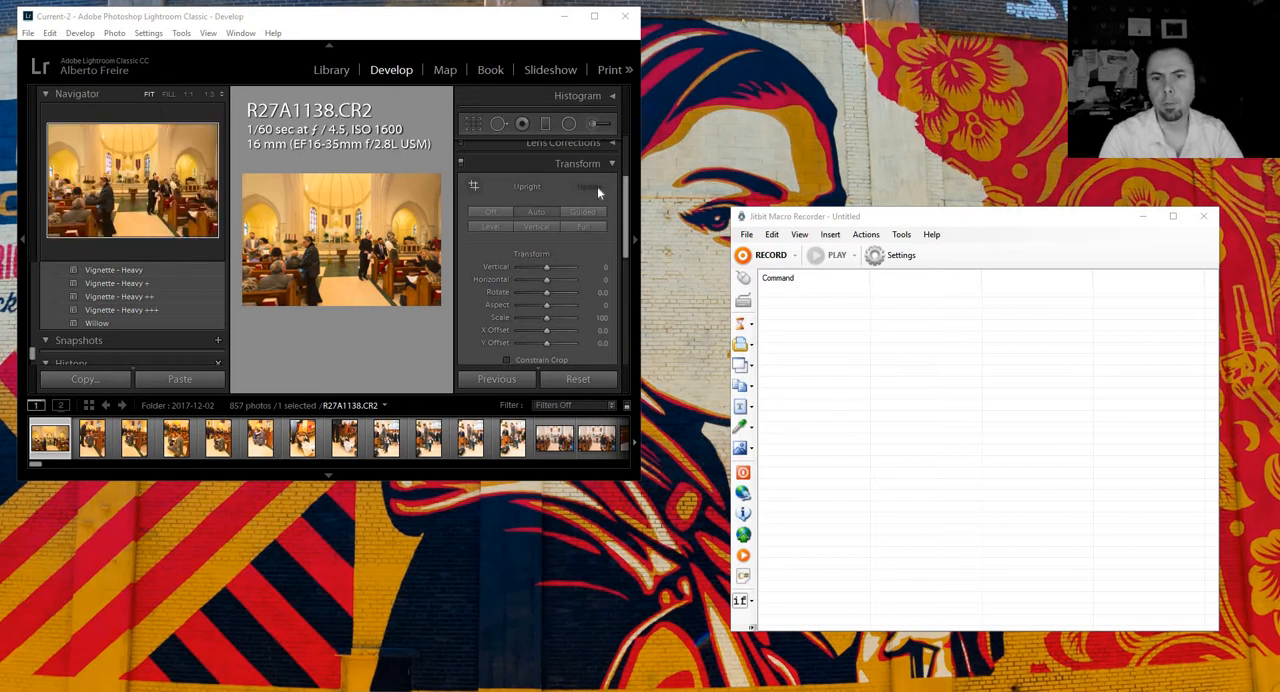
mouse_move(596, 194)
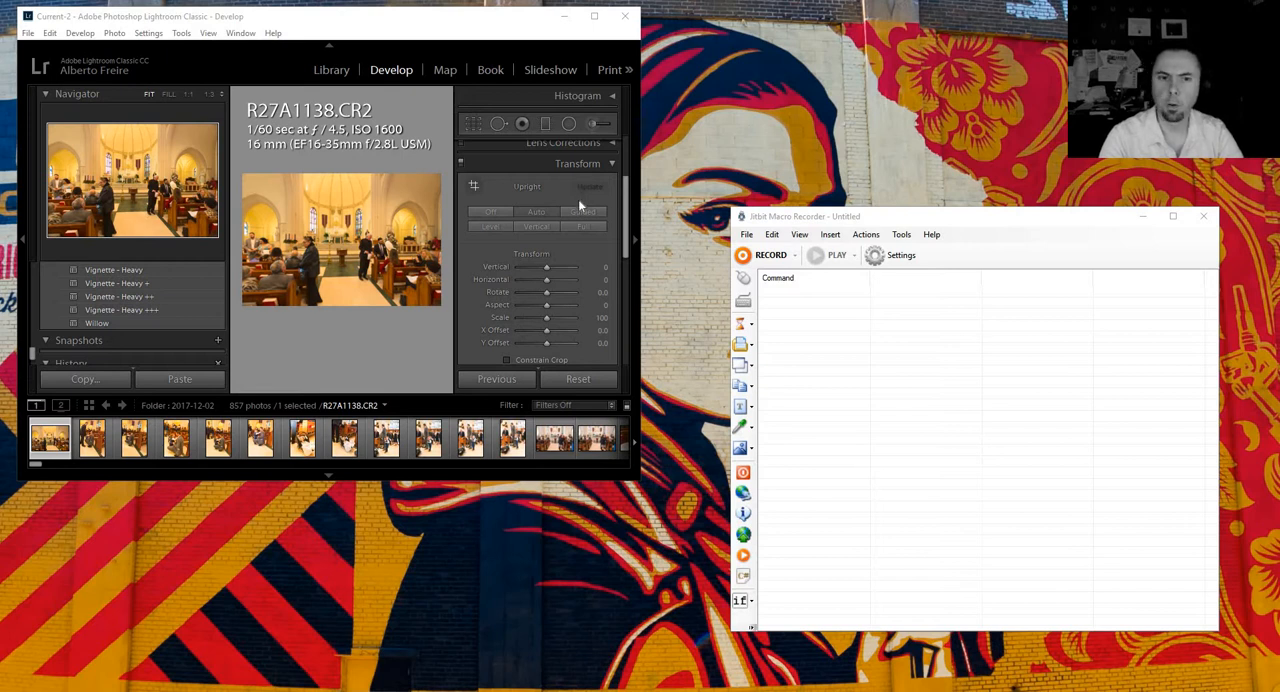
mouse_move(746, 216)
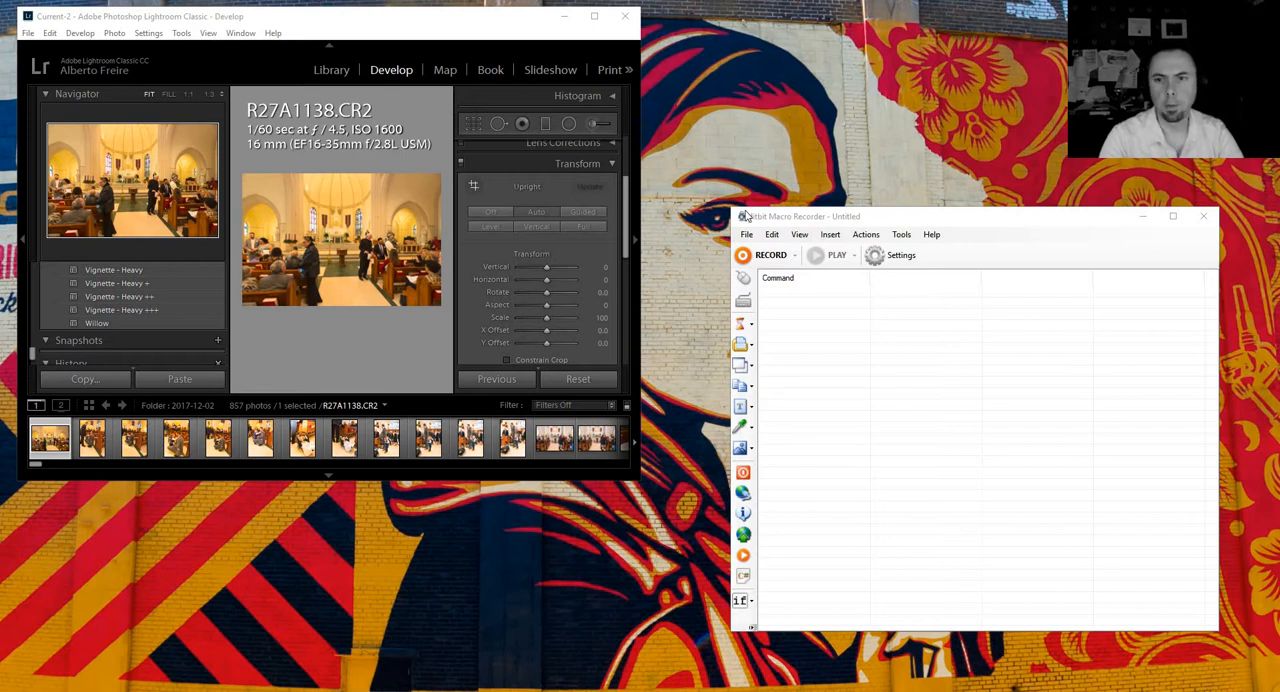
mouse_move(813, 221)
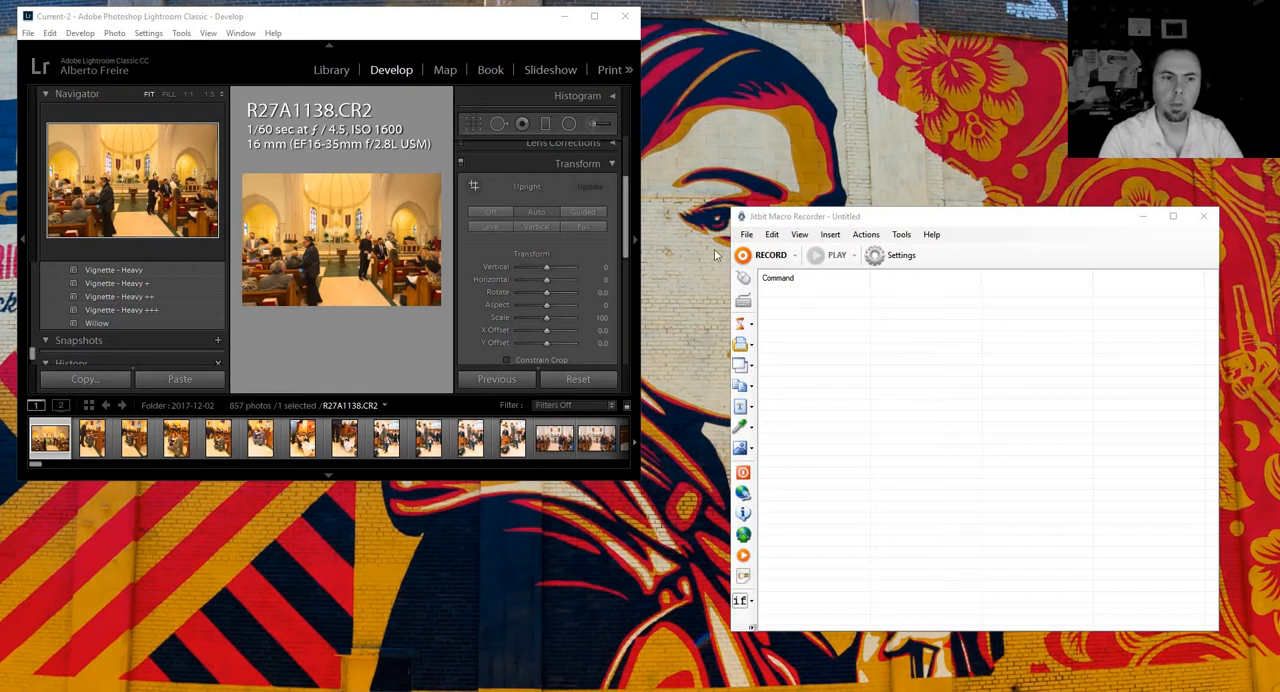
mouse_move(513, 276)
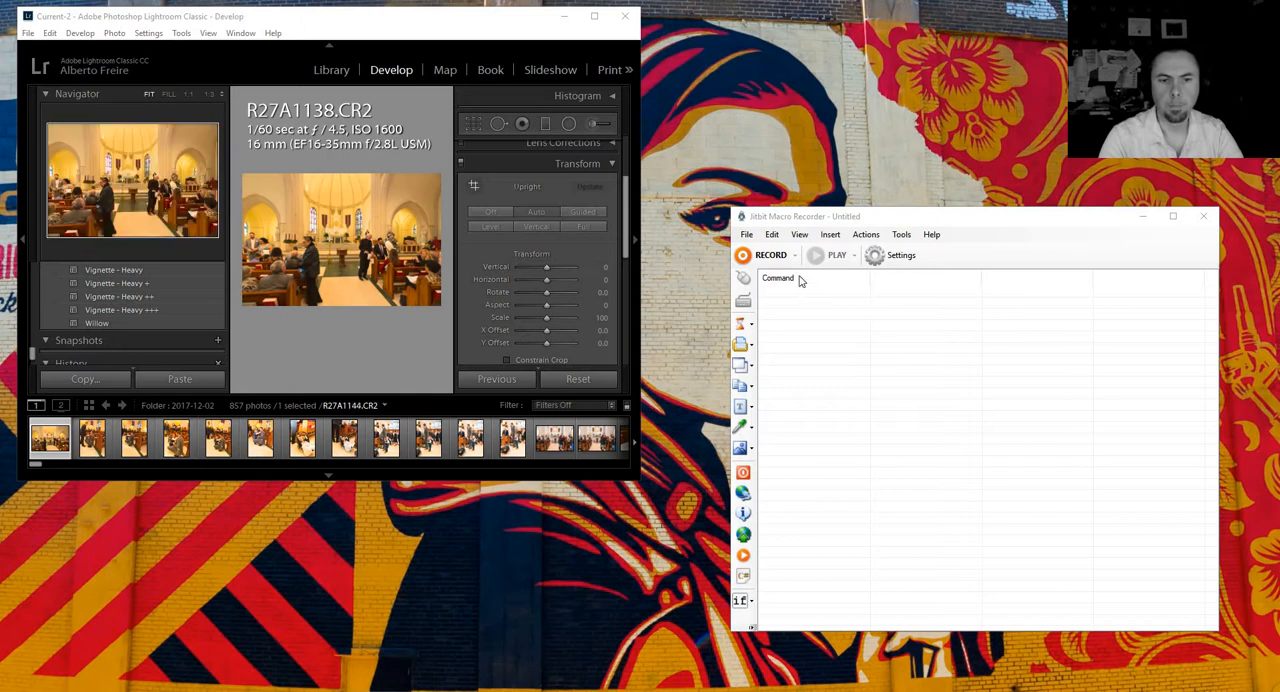
left_click(770, 255)
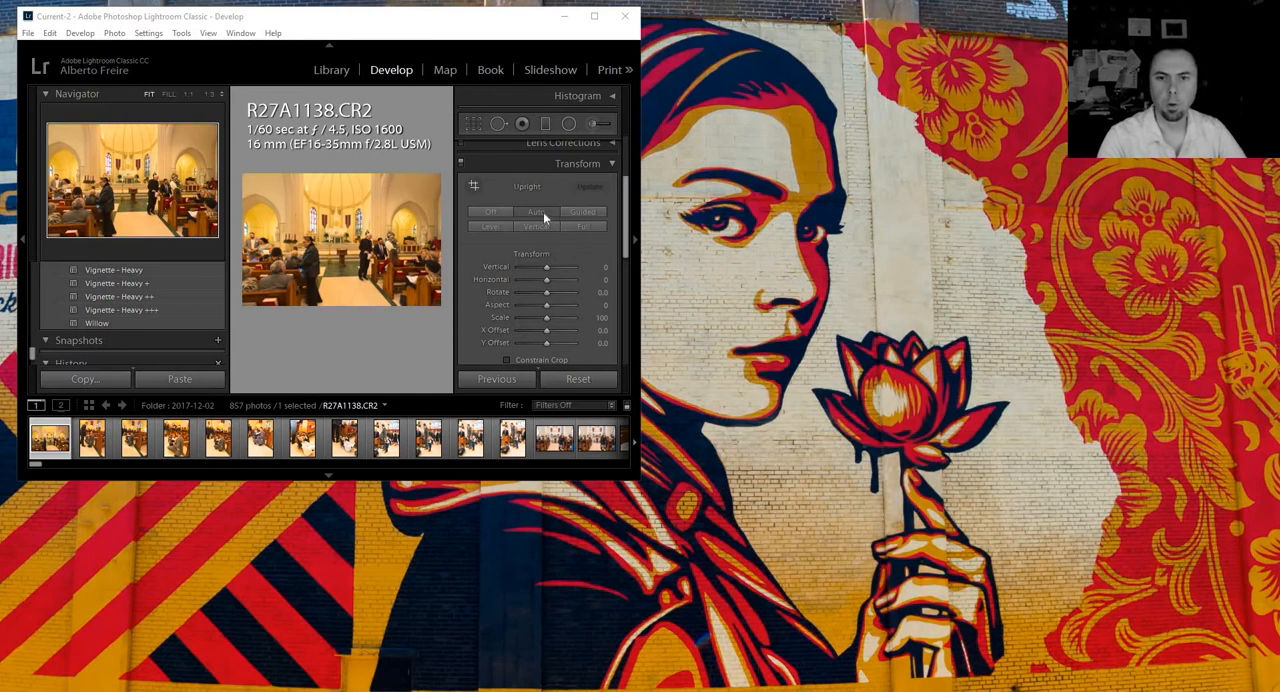
left_click(91, 438)
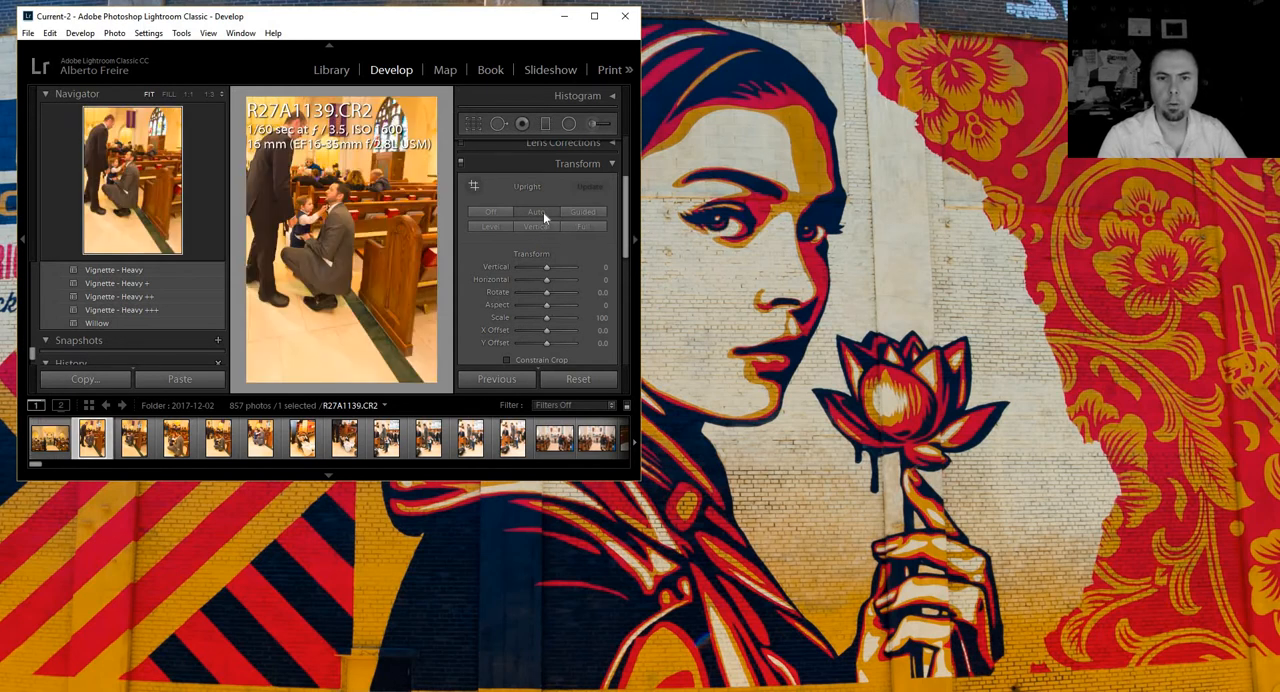
left_click(132, 438)
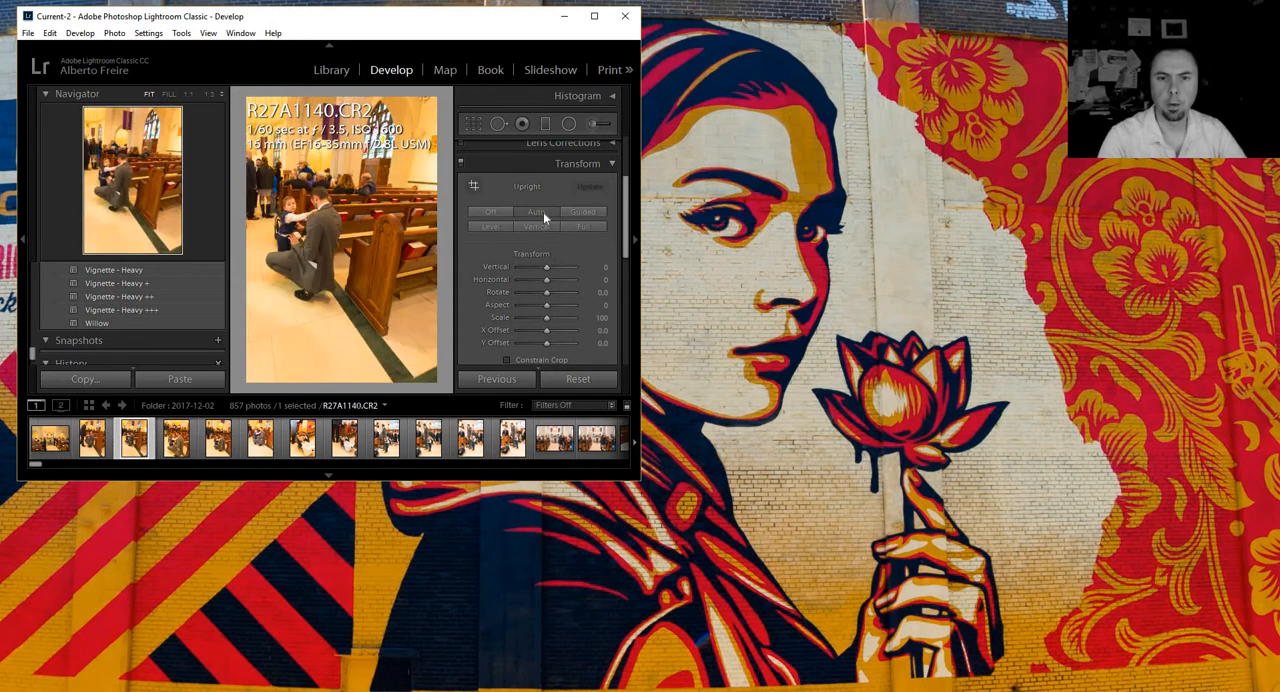
left_click(174, 438)
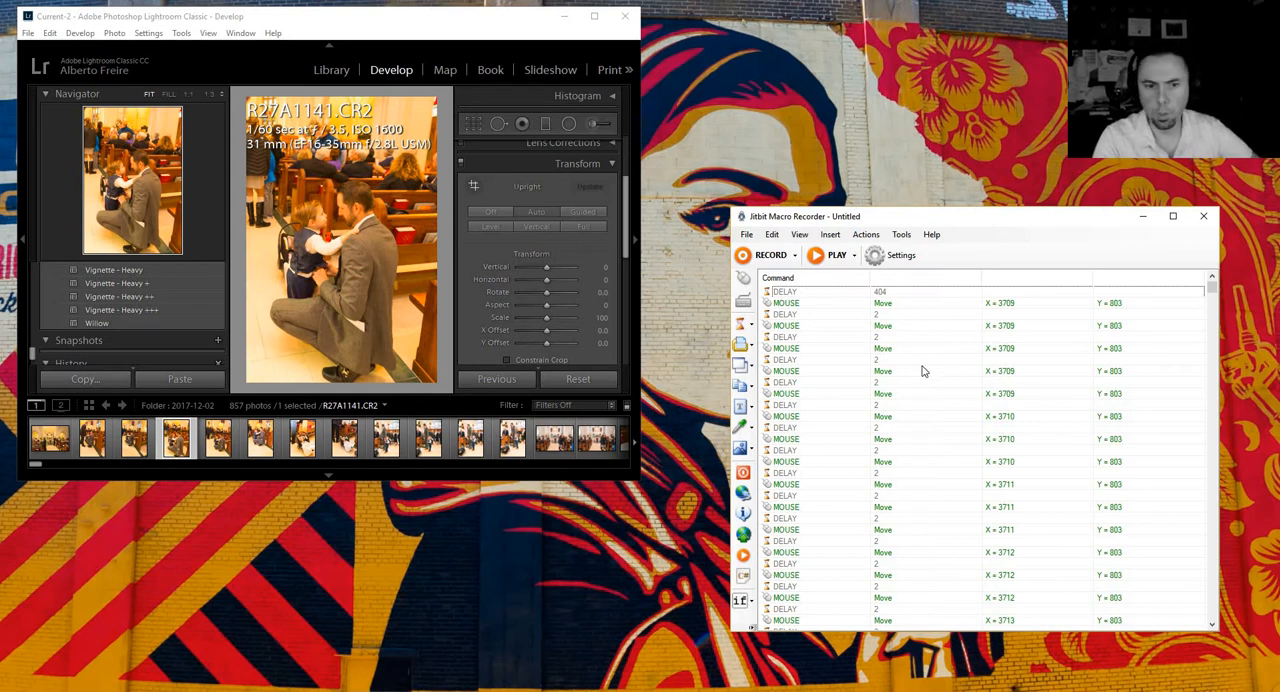
mouse_move(885, 307)
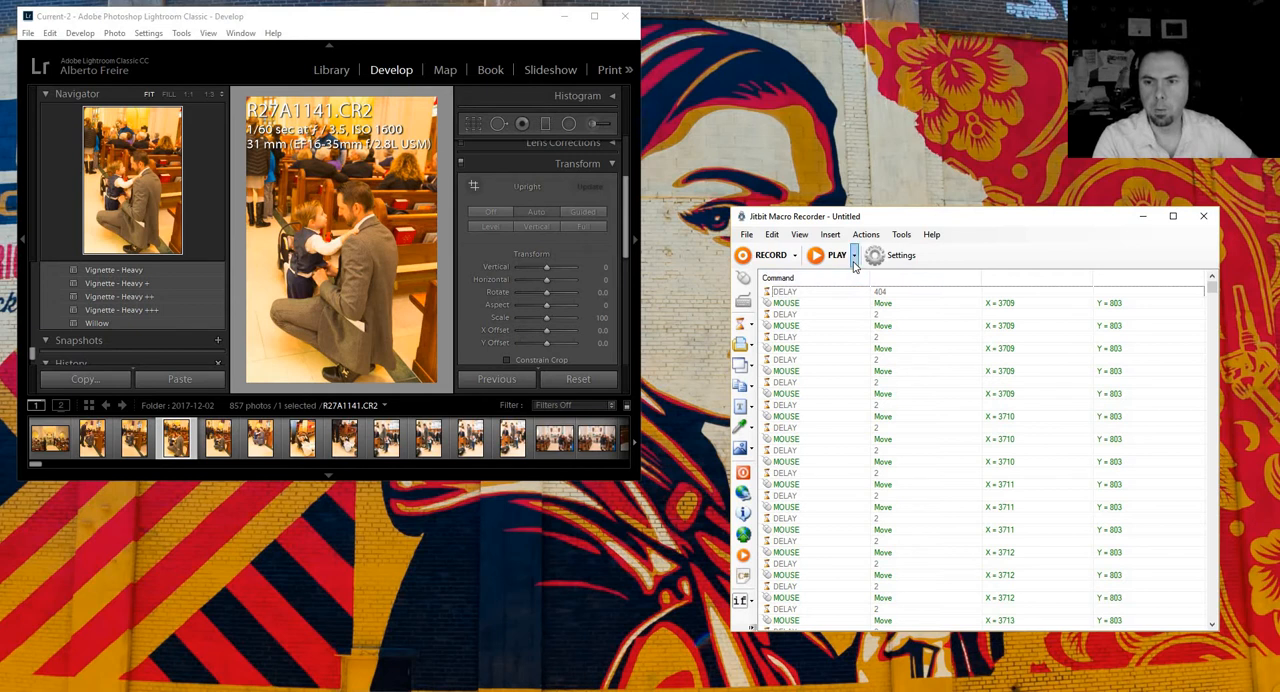
Step: Set the macro's playback count to 0 and start replaying it
left_click(838, 255)
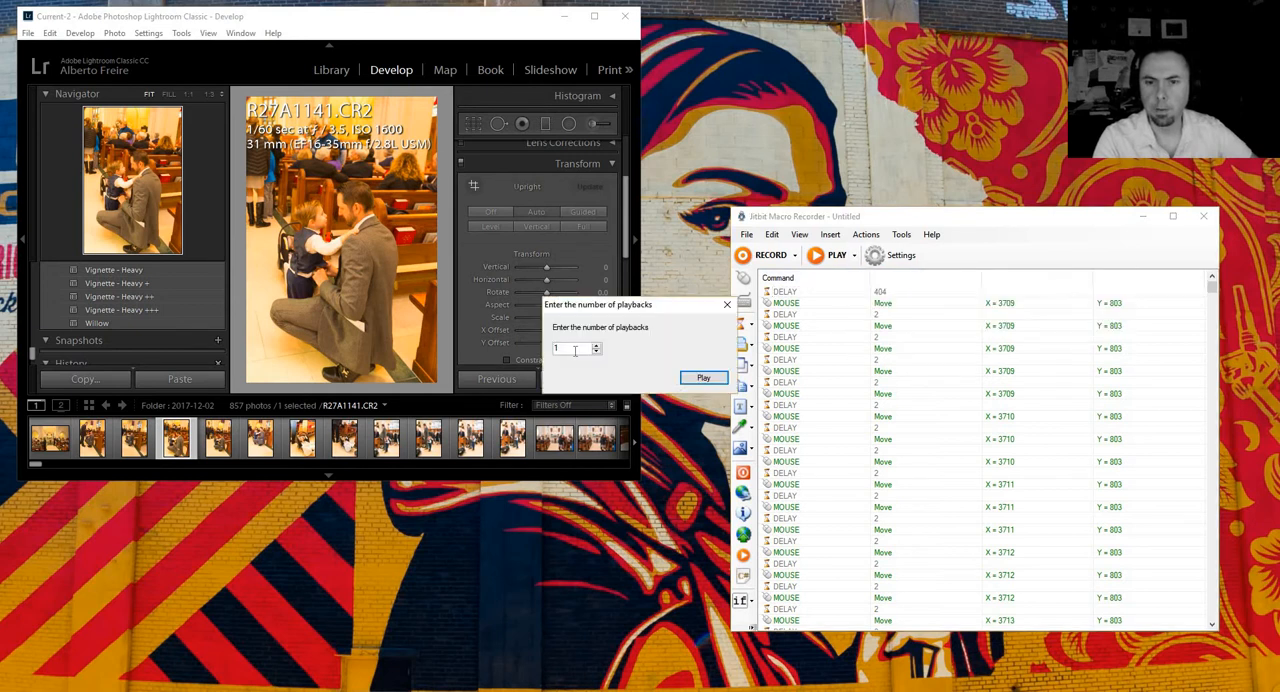
type("0")
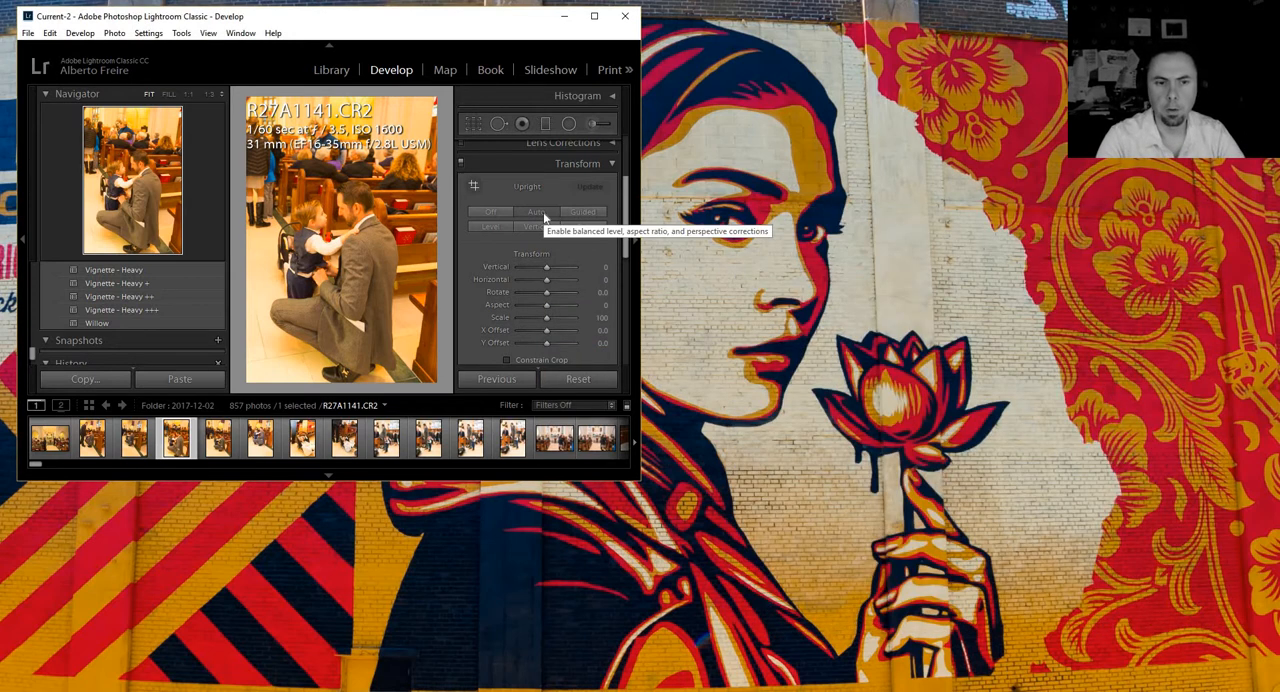
Step: Let the replaying macro auto-straighten photos through the filmstrip until DSC01353.ARW
left_click(216, 438)
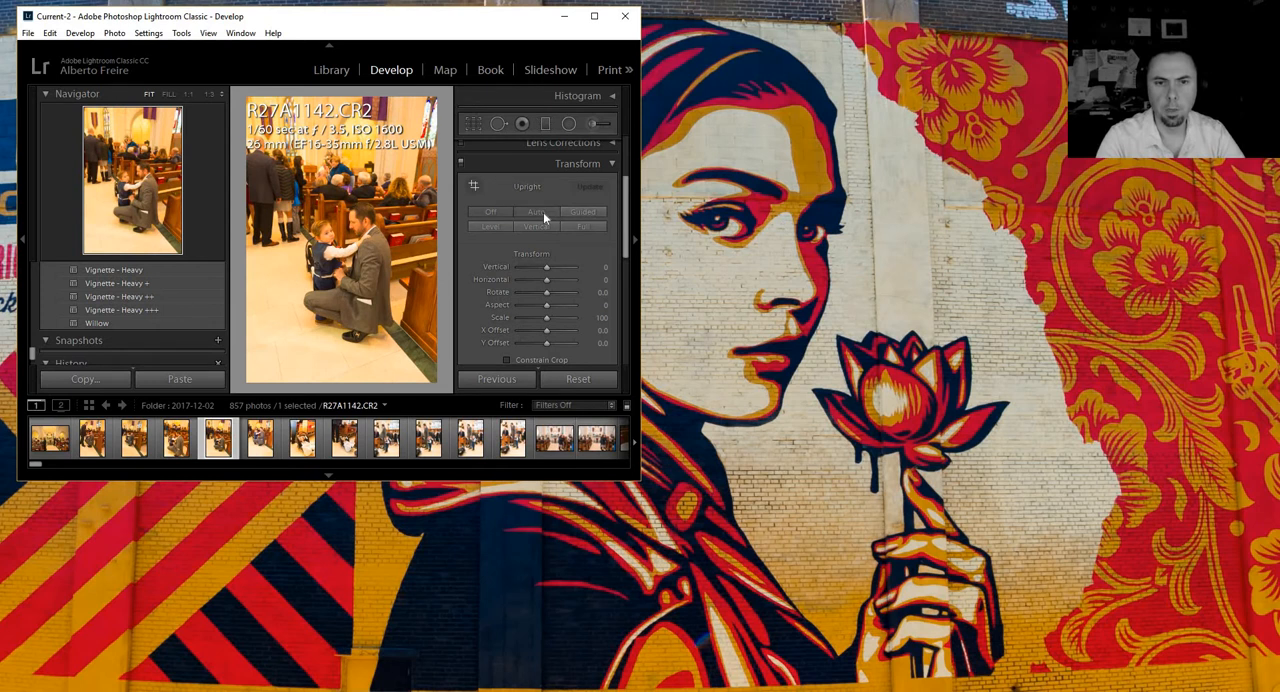
left_click(258, 438)
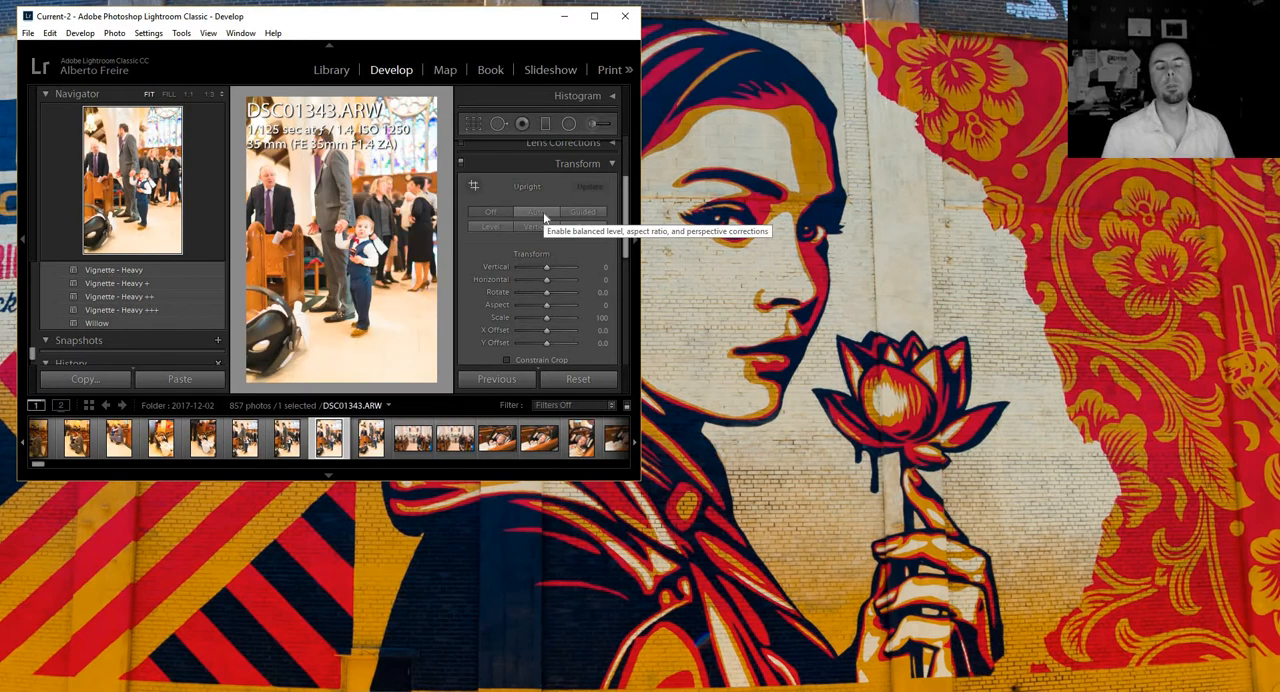
left_click(328, 438)
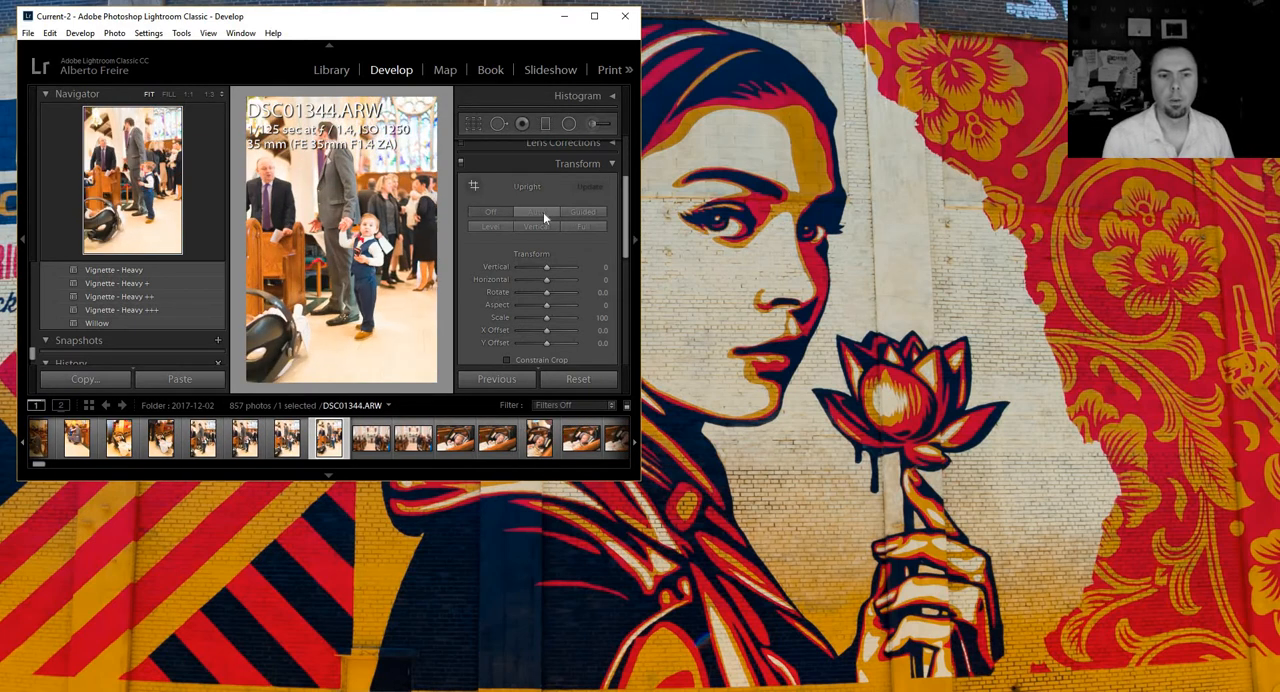
left_click(537, 211)
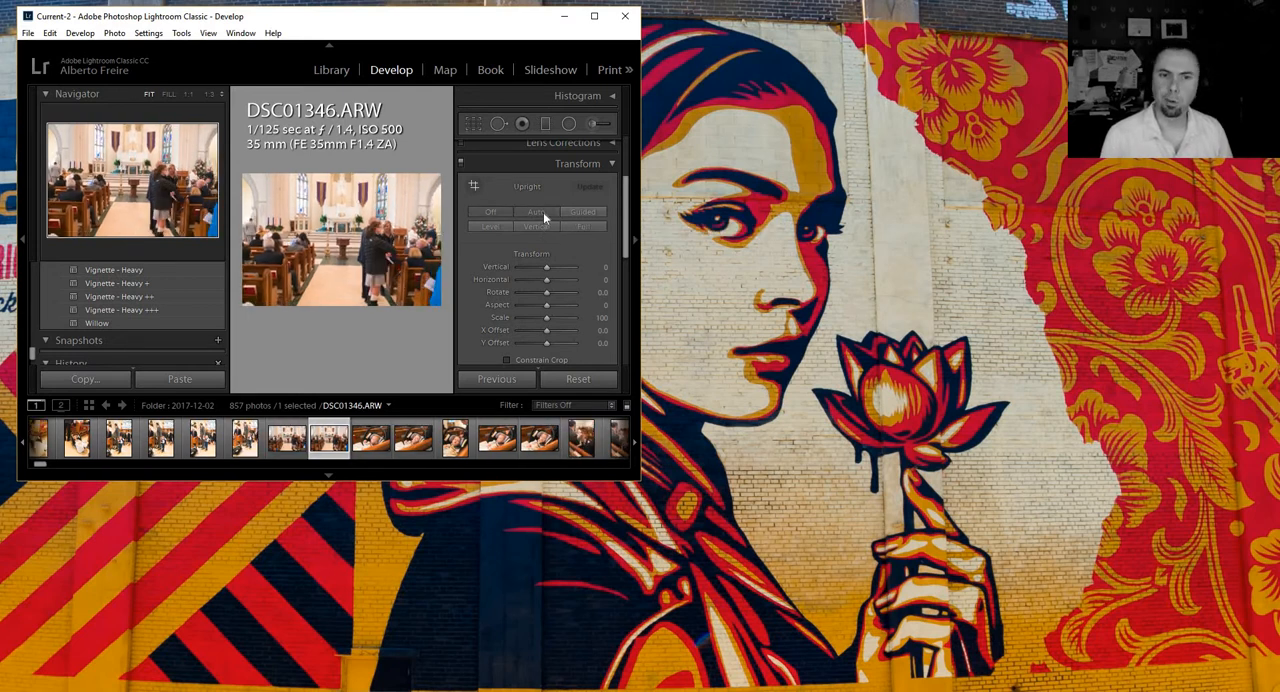
left_click(371, 438)
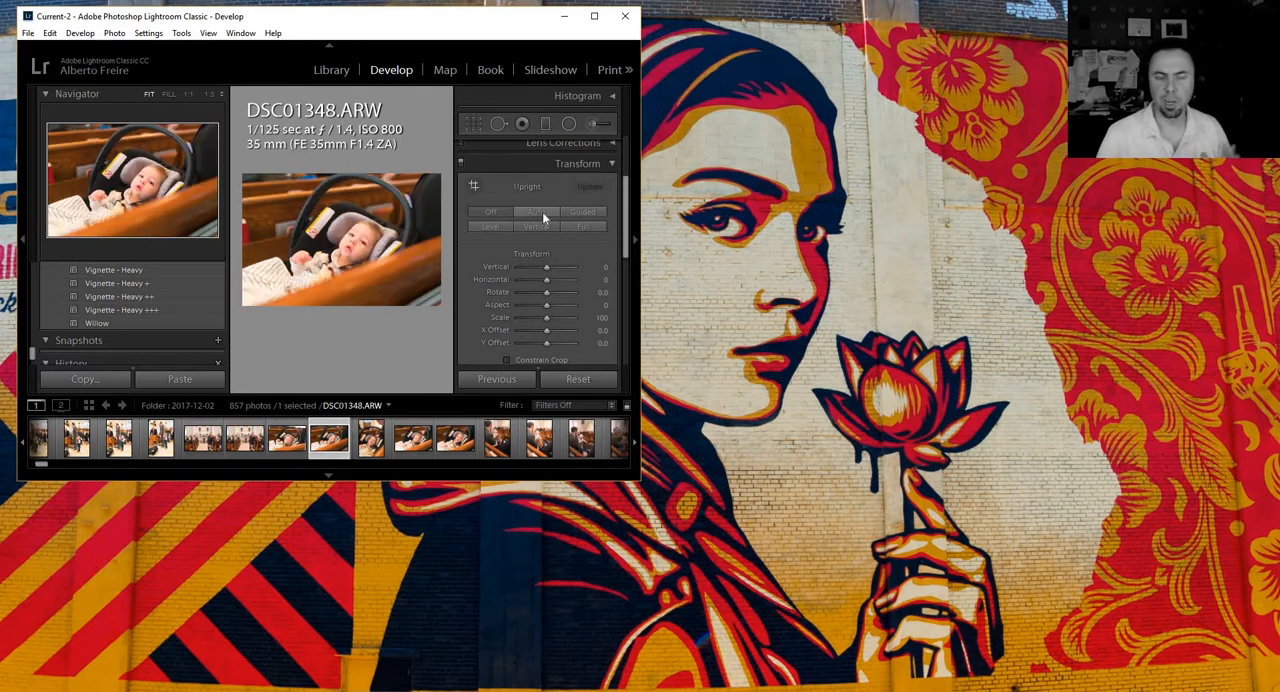
mouse_move(778, 266)
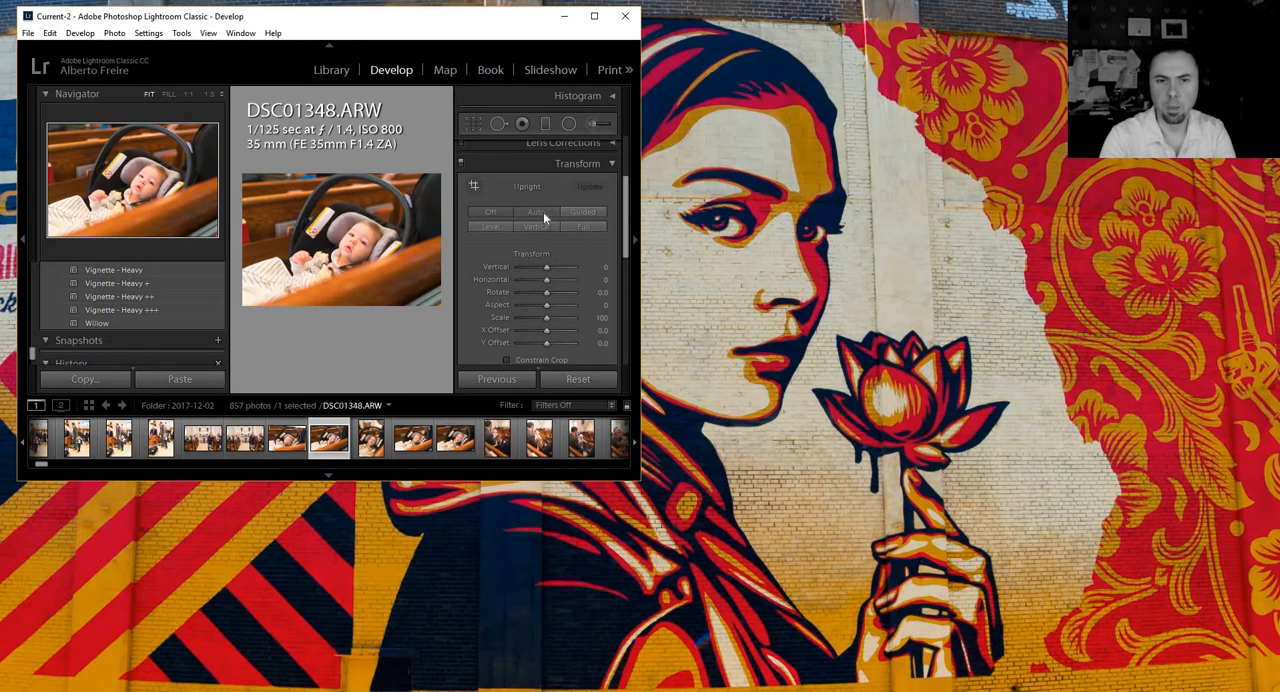
left_click(328, 438)
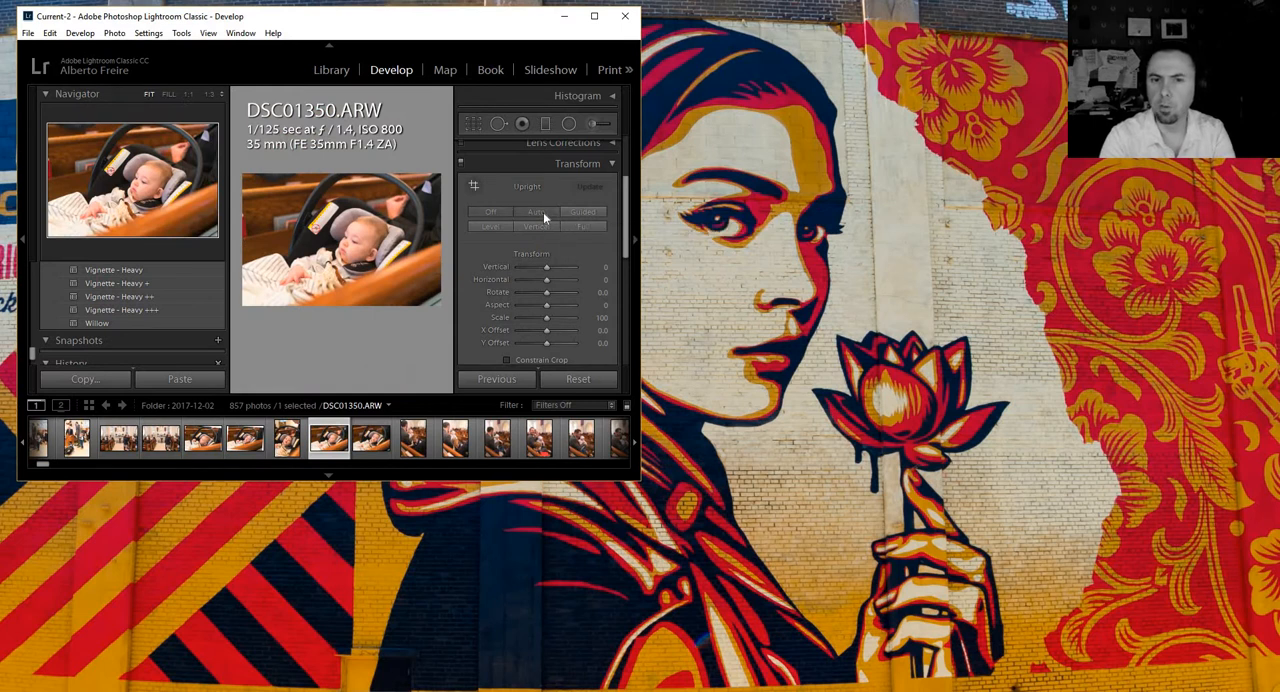
left_click(328, 438)
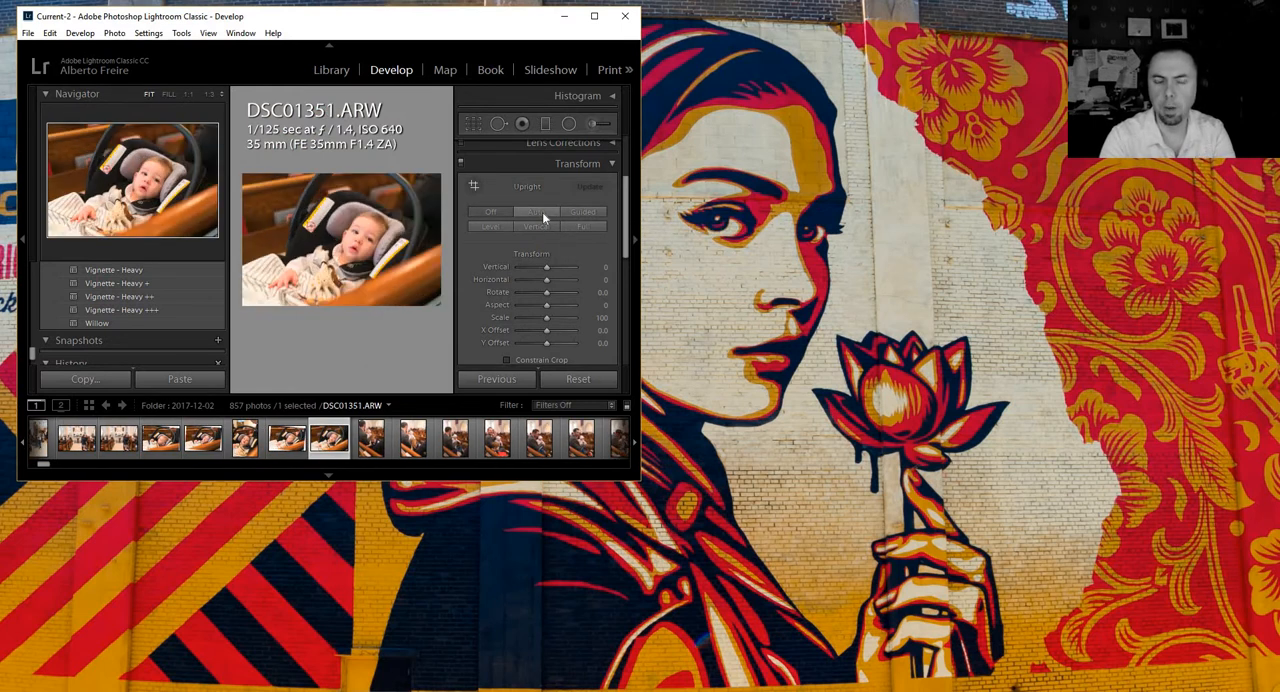
mouse_move(583, 232)
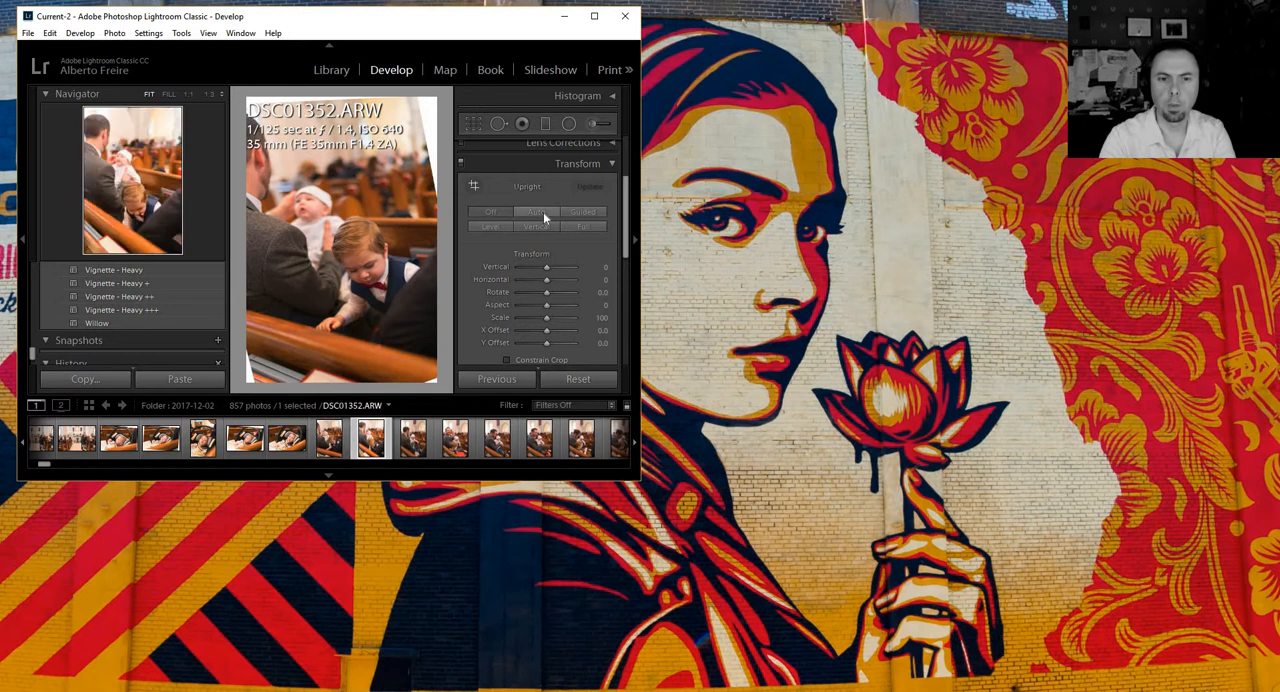
left_click(328, 438)
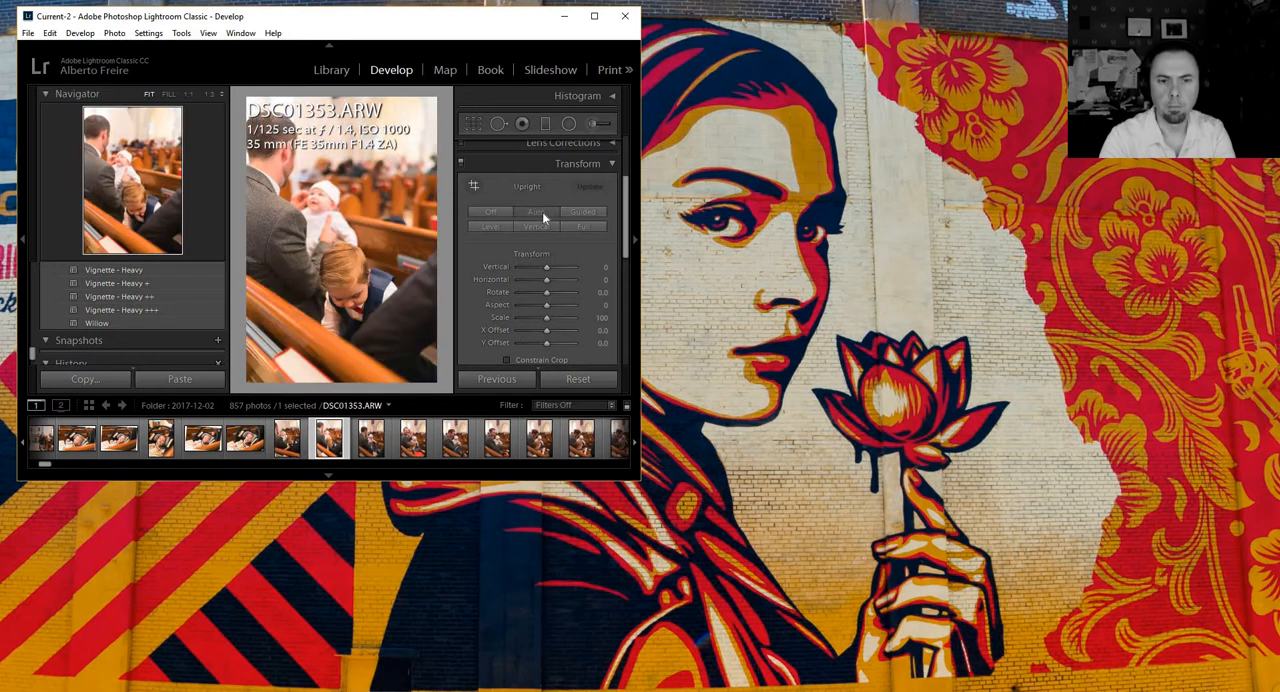